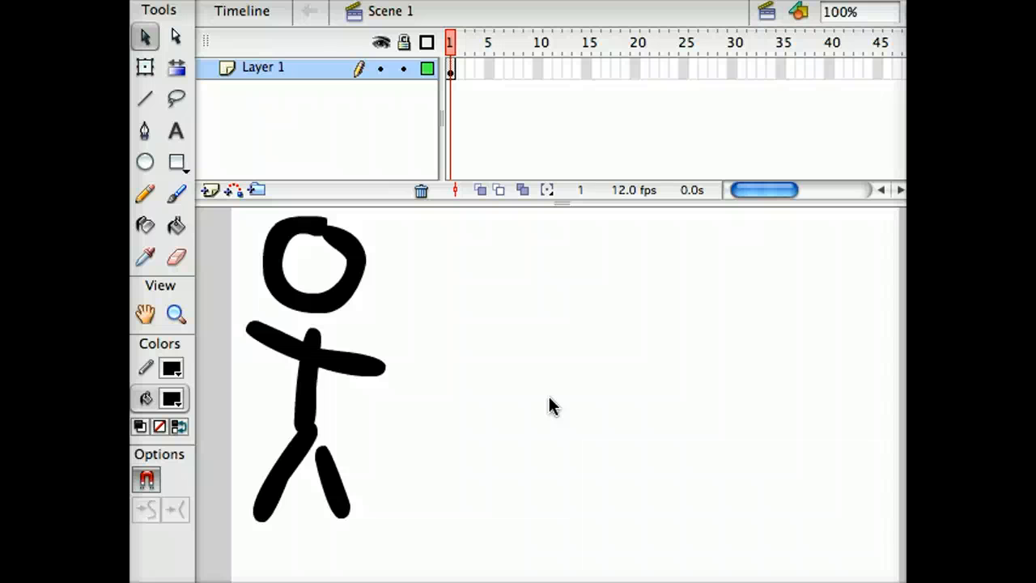
pyautogui.moveTo(429, 352)
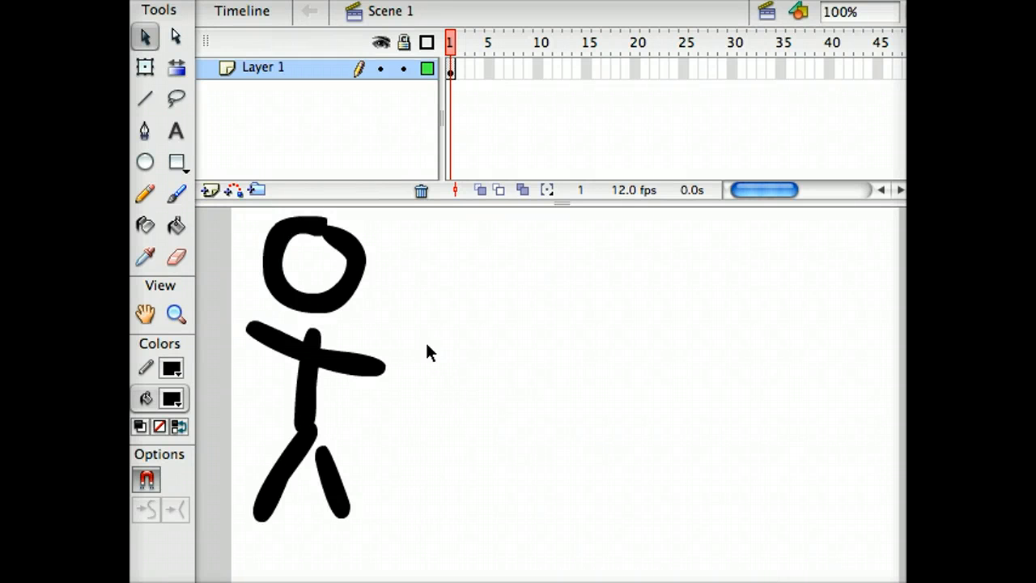
pyautogui.moveTo(222, 101)
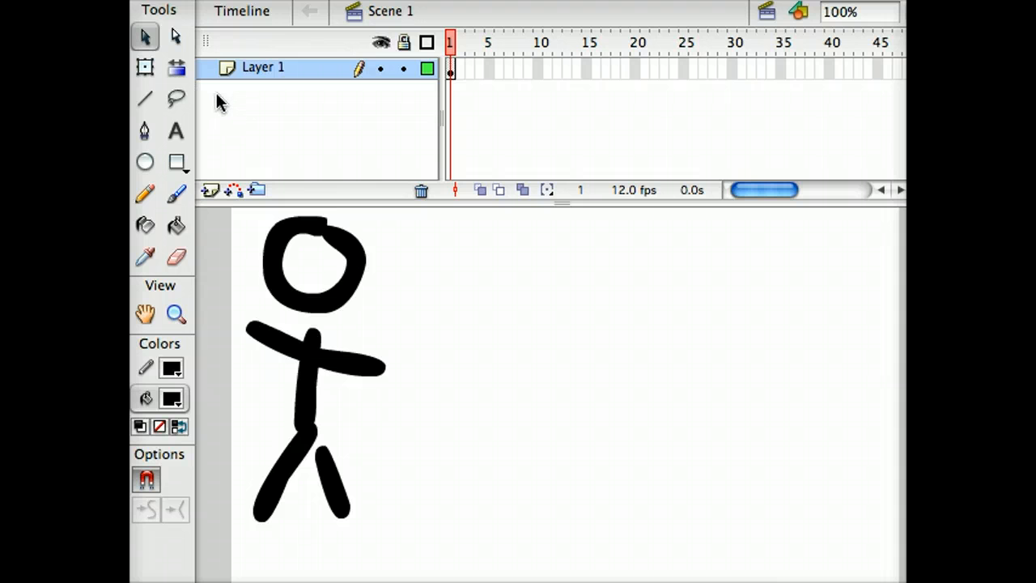
pyautogui.moveTo(291, 303)
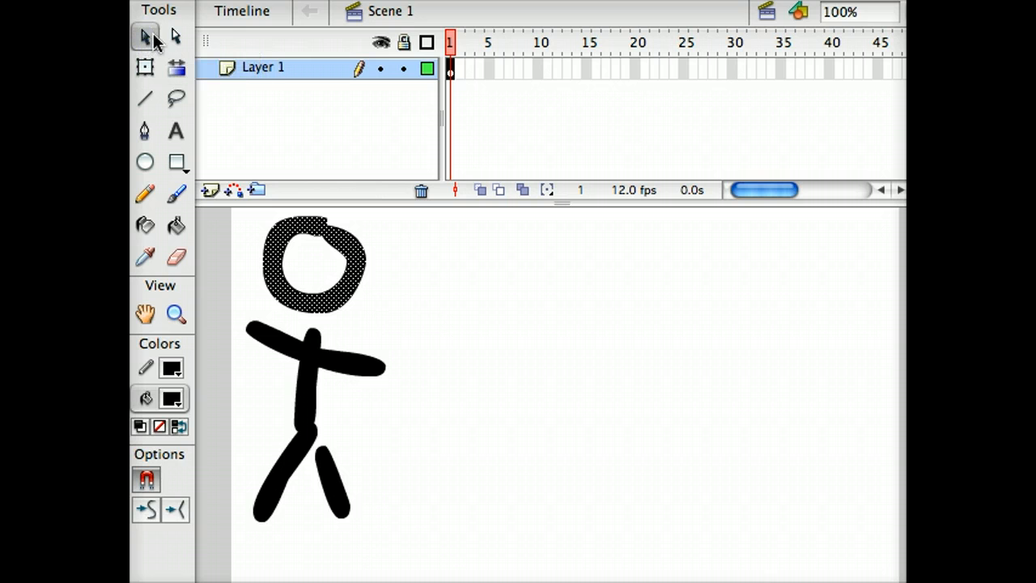
pyautogui.moveTo(404, 226)
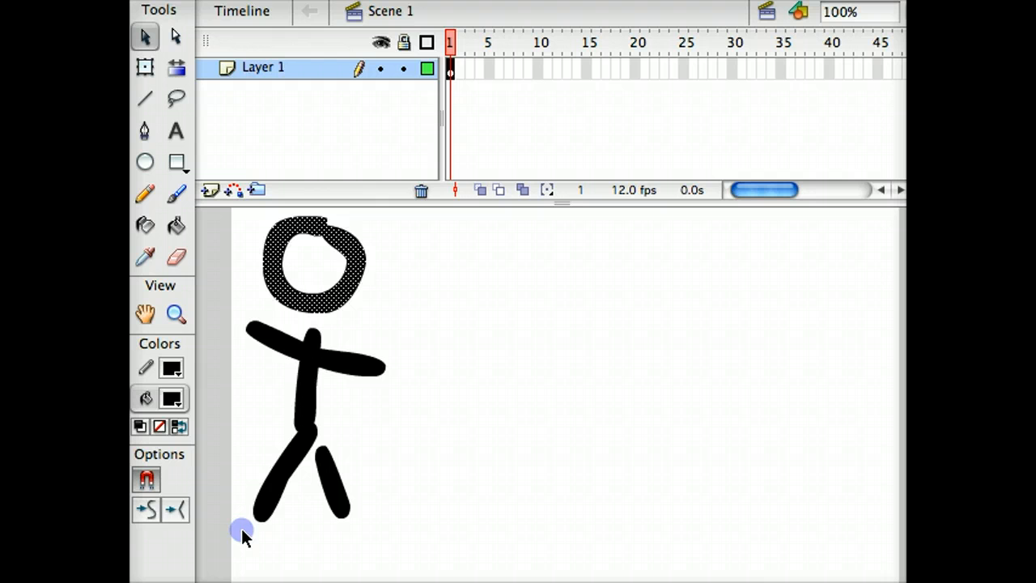
# Marquee-select the whole stick figure, including head, arms, body and legs.
pyautogui.moveTo(243, 531); pyautogui.dragTo(372, 389)
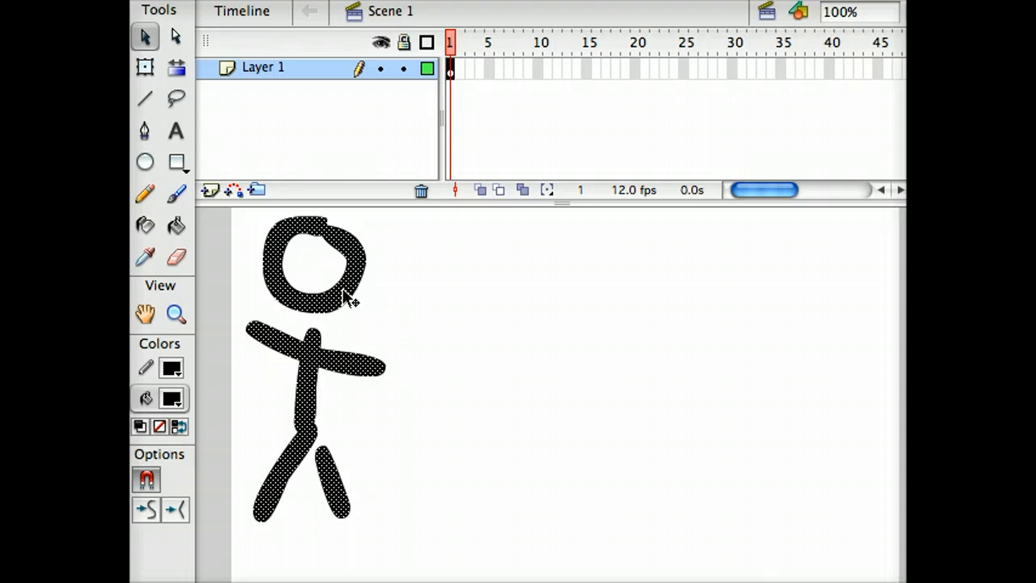
pyautogui.moveTo(295, 231)
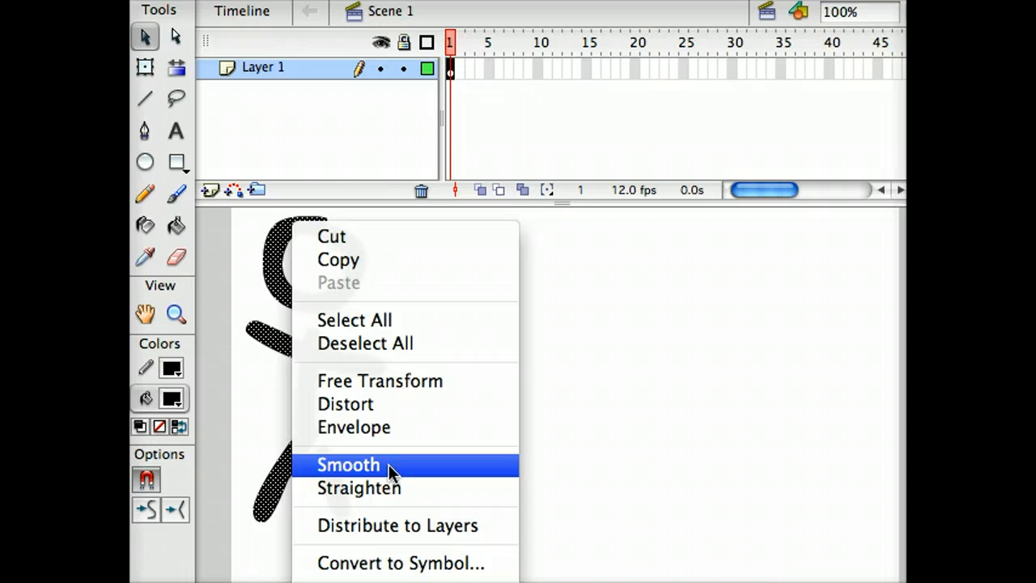
pyautogui.moveTo(405, 562)
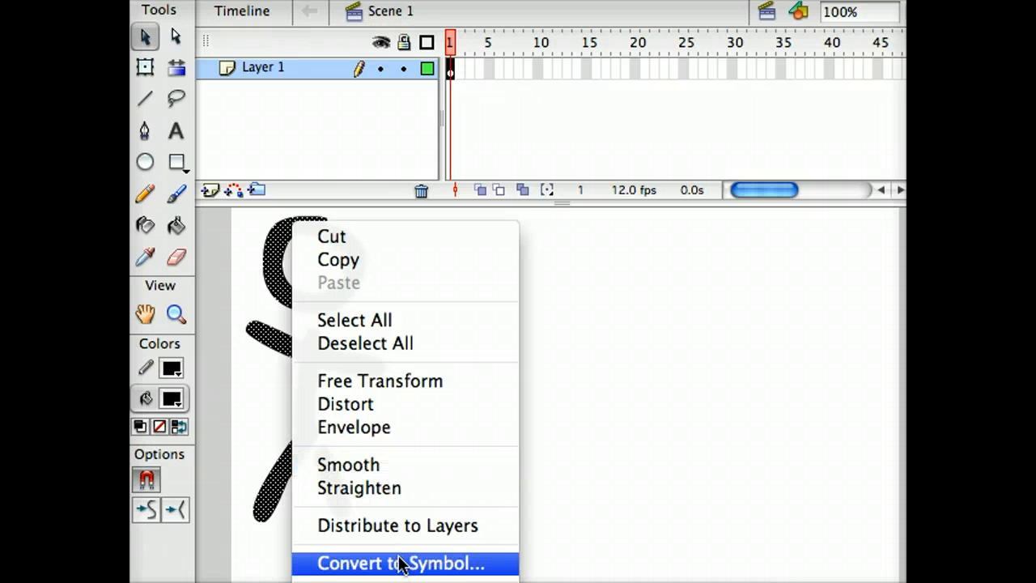
# Convert the selected figure into a Graphic symbol named 'Stick Figure'.
pyautogui.click(401, 564)
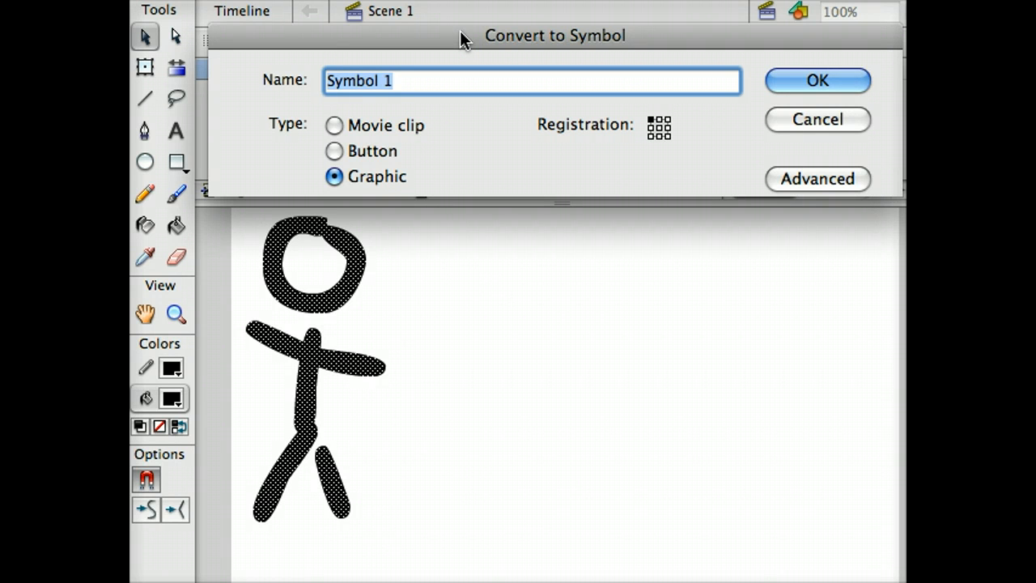
pyautogui.write('St')
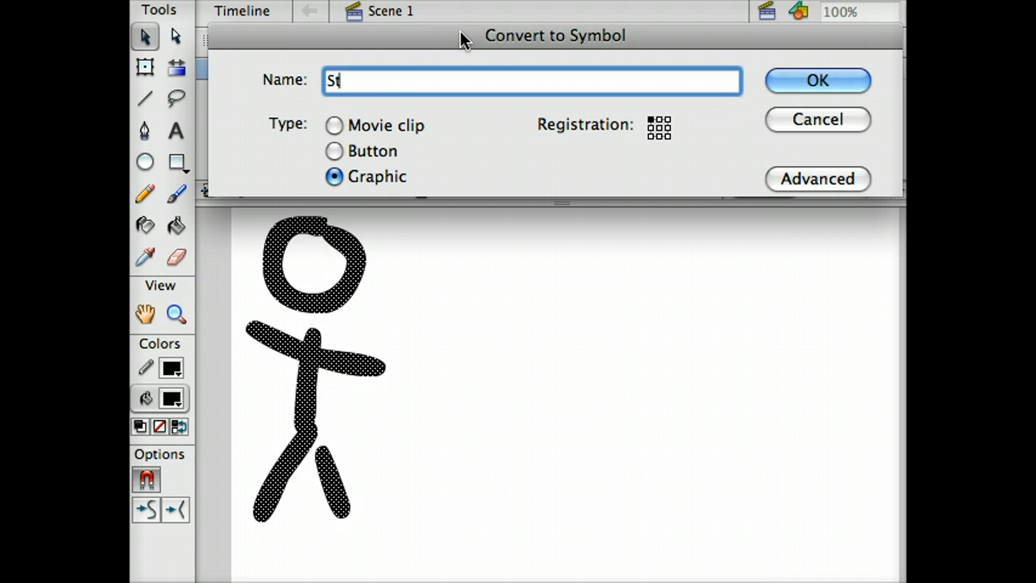
pyautogui.write('ick Figure')
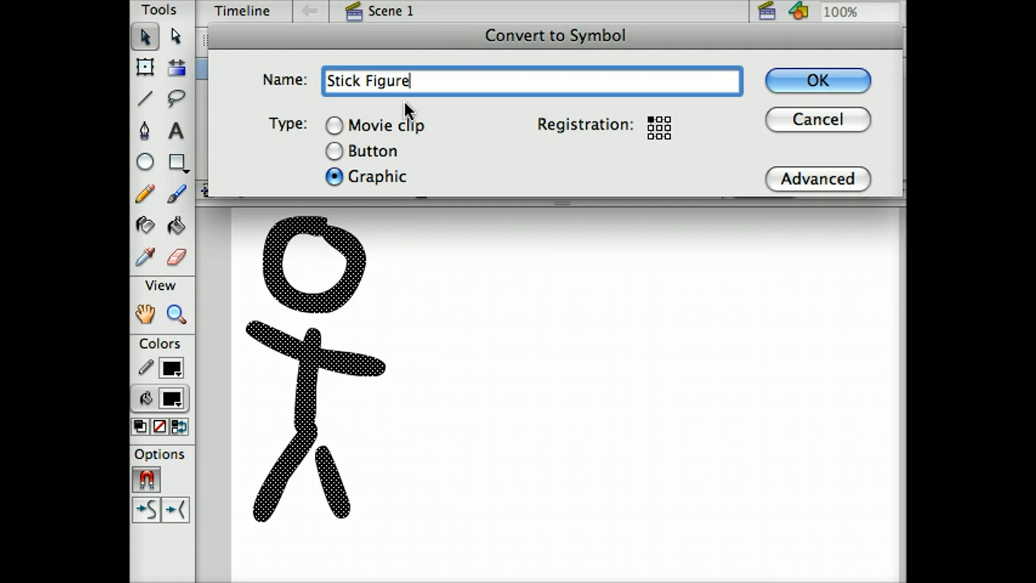
pyautogui.moveTo(352, 190)
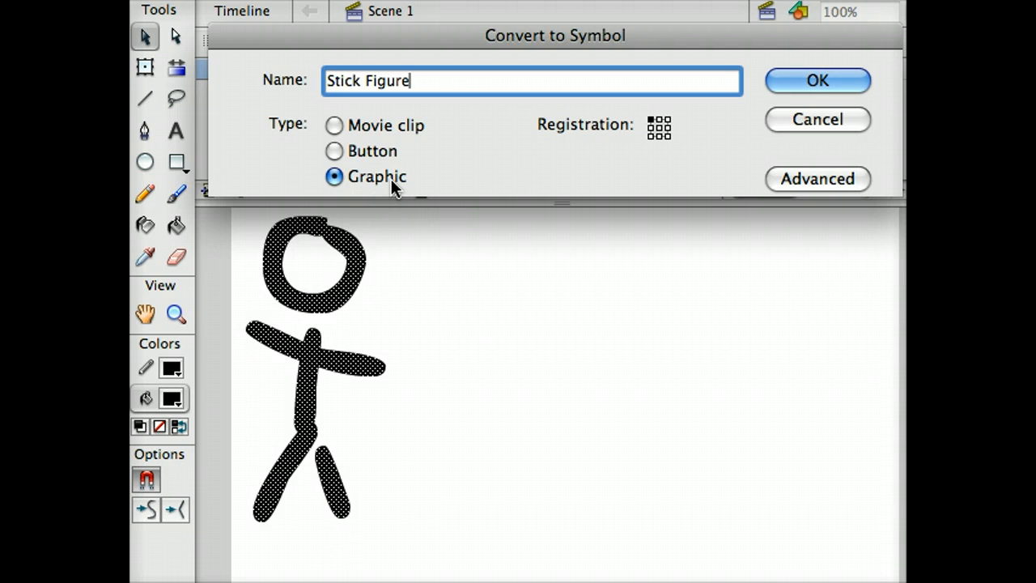
pyautogui.moveTo(393, 134)
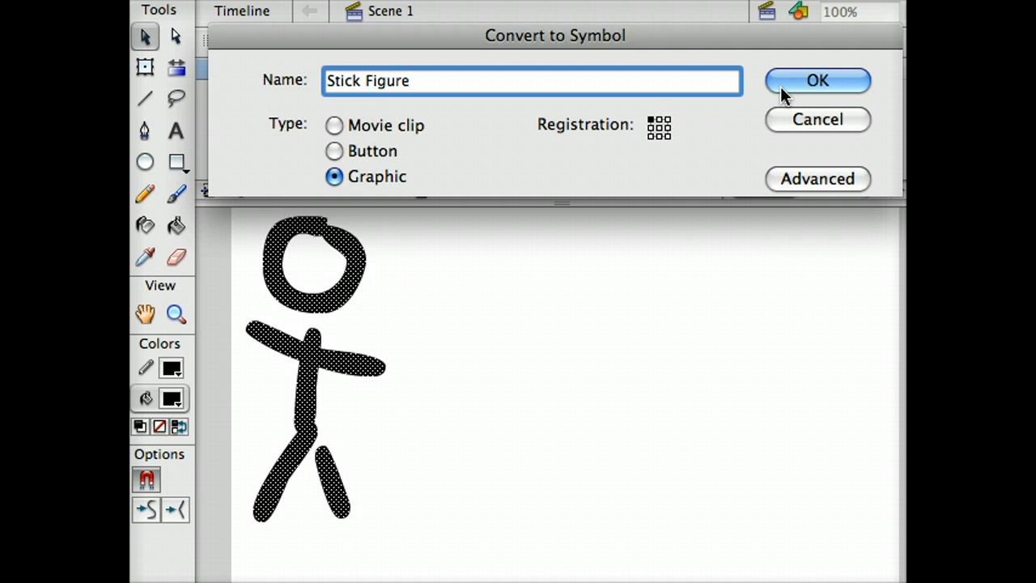
pyautogui.moveTo(793, 85)
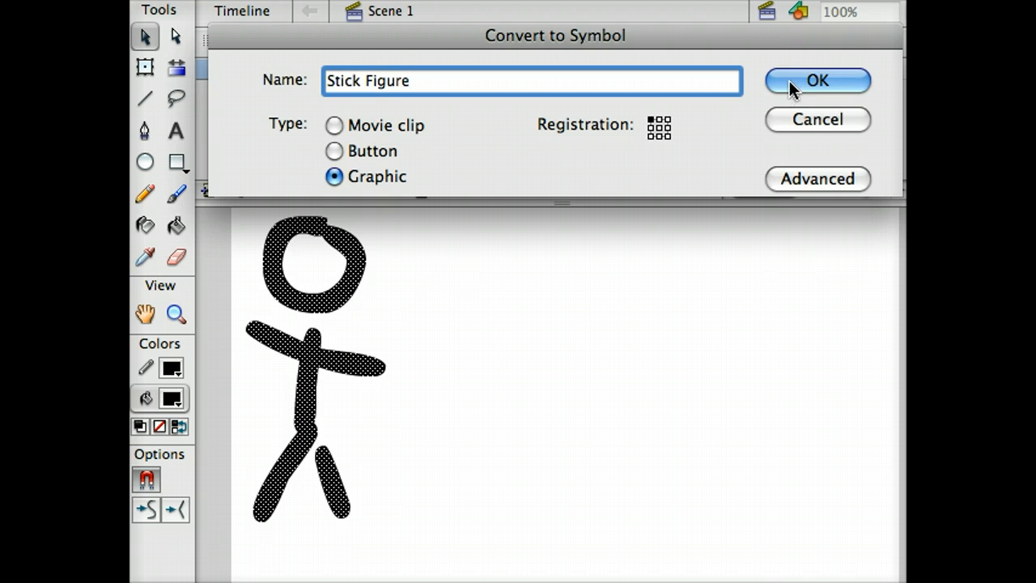
pyautogui.click(817, 81)
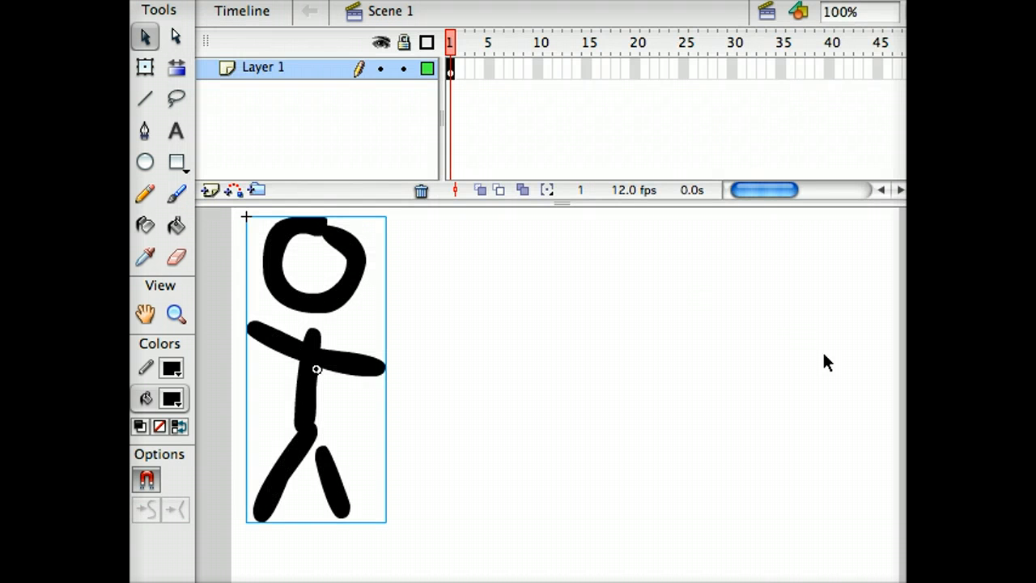
pyautogui.moveTo(790, 302)
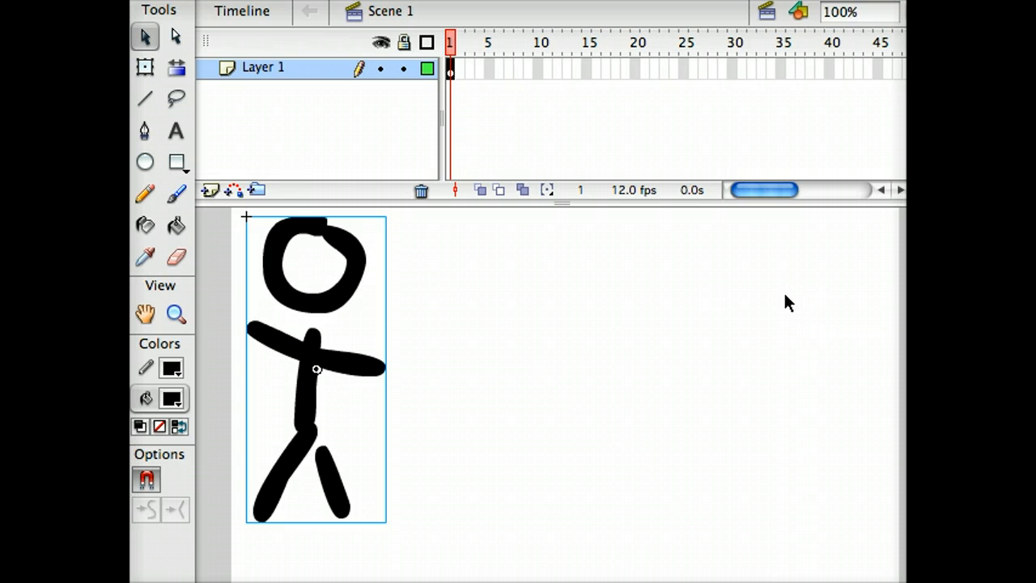
pyautogui.moveTo(283, 364)
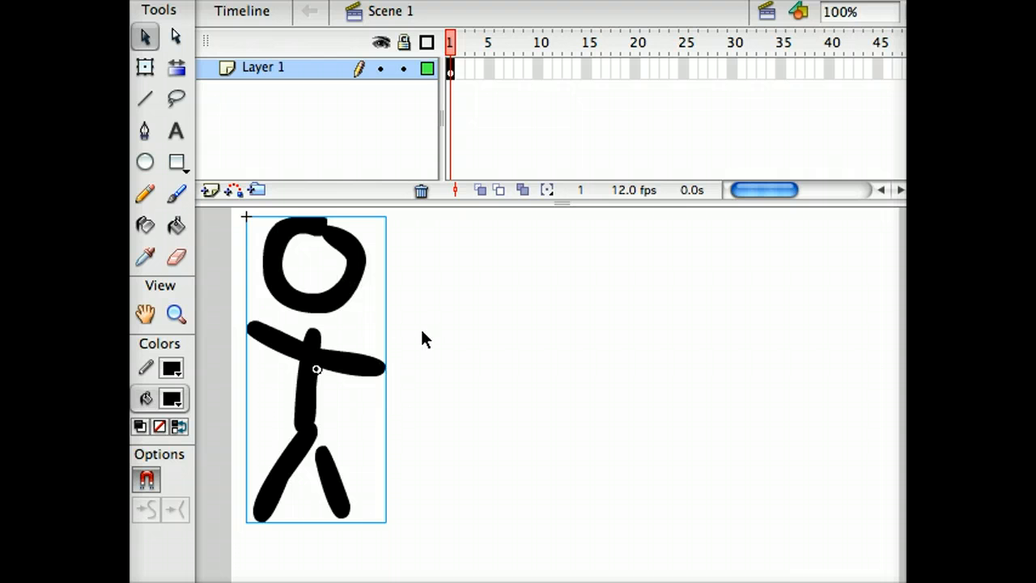
pyautogui.moveTo(361, 292)
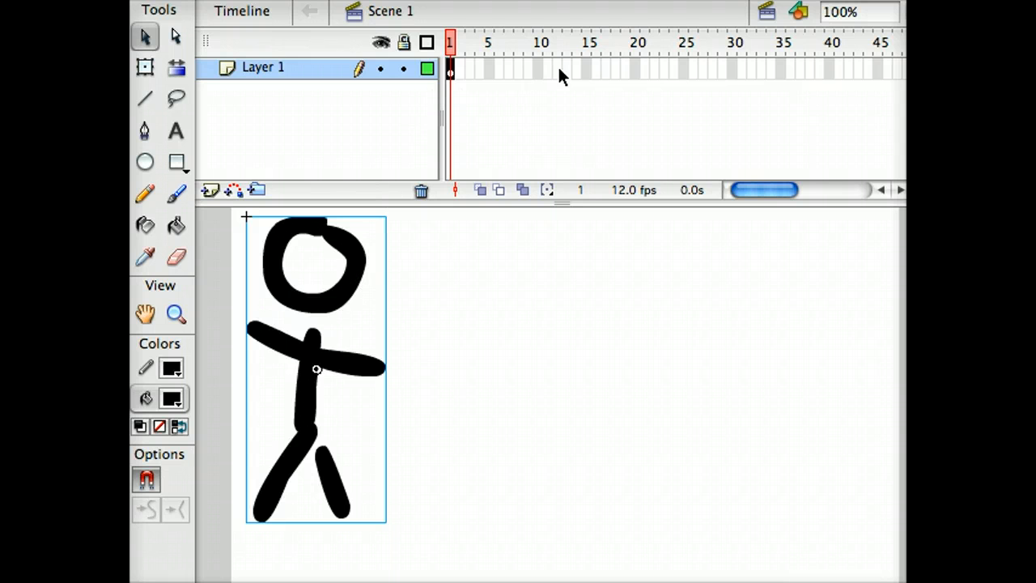
pyautogui.moveTo(457, 89)
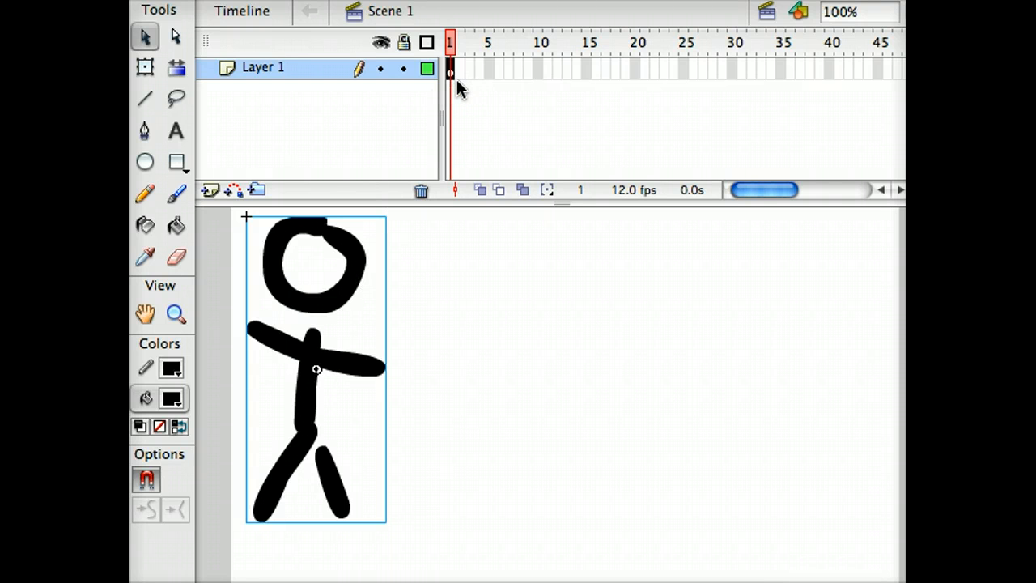
pyautogui.moveTo(409, 231)
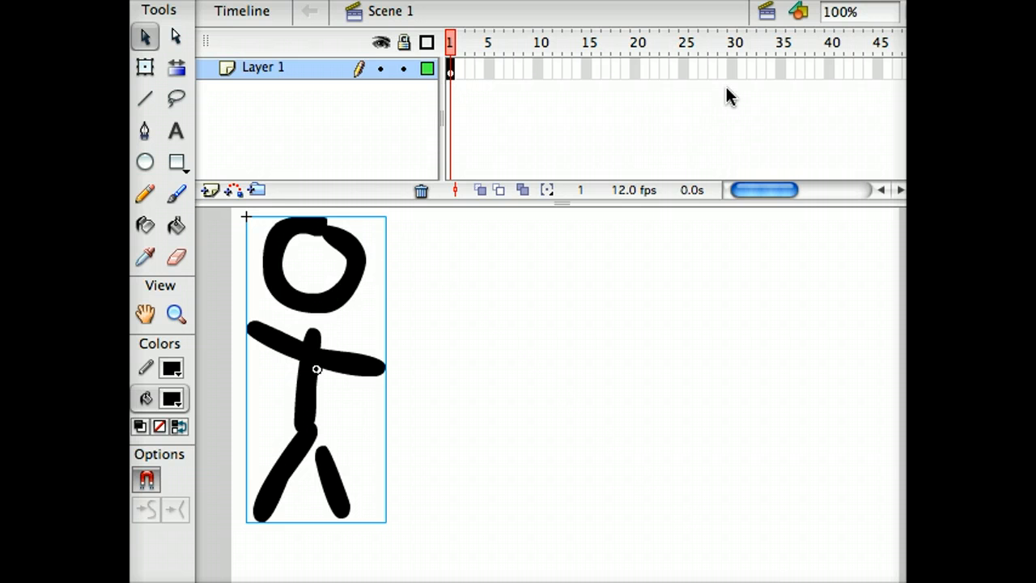
pyautogui.moveTo(735, 69)
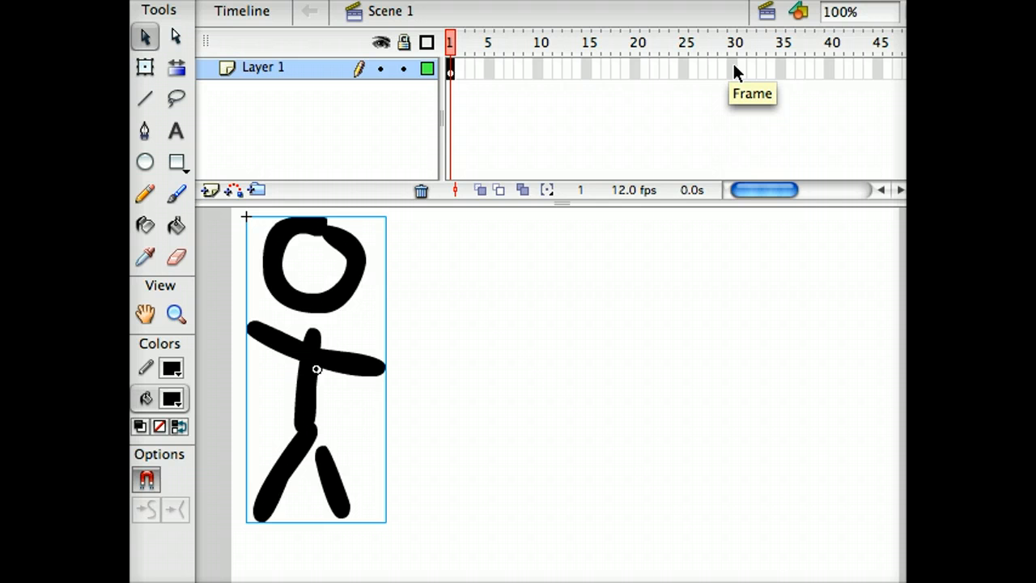
# Insert a keyframe at frame 30 on Layer 1 and select it.
pyautogui.rightClick(737, 73)
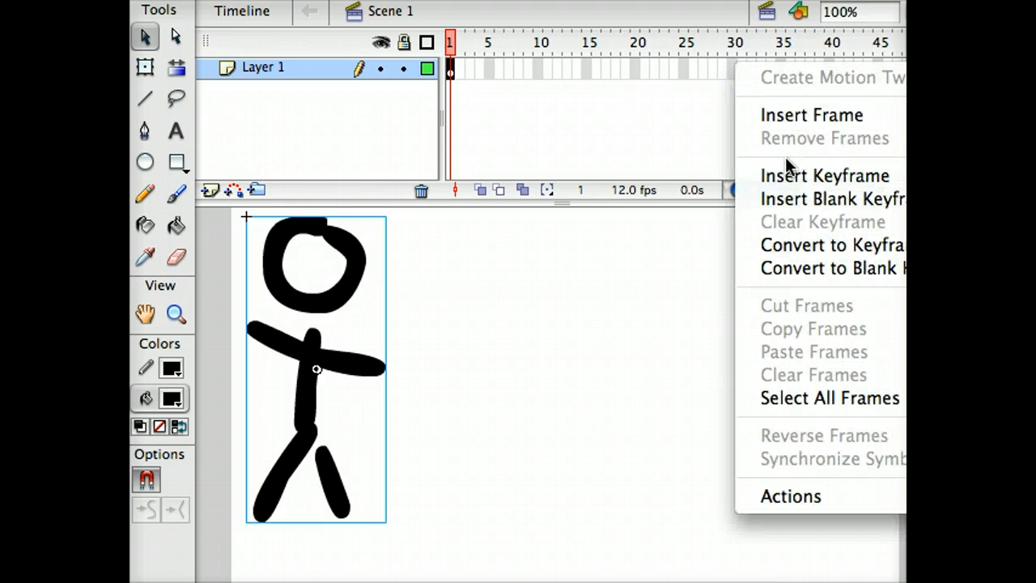
pyautogui.moveTo(825, 176)
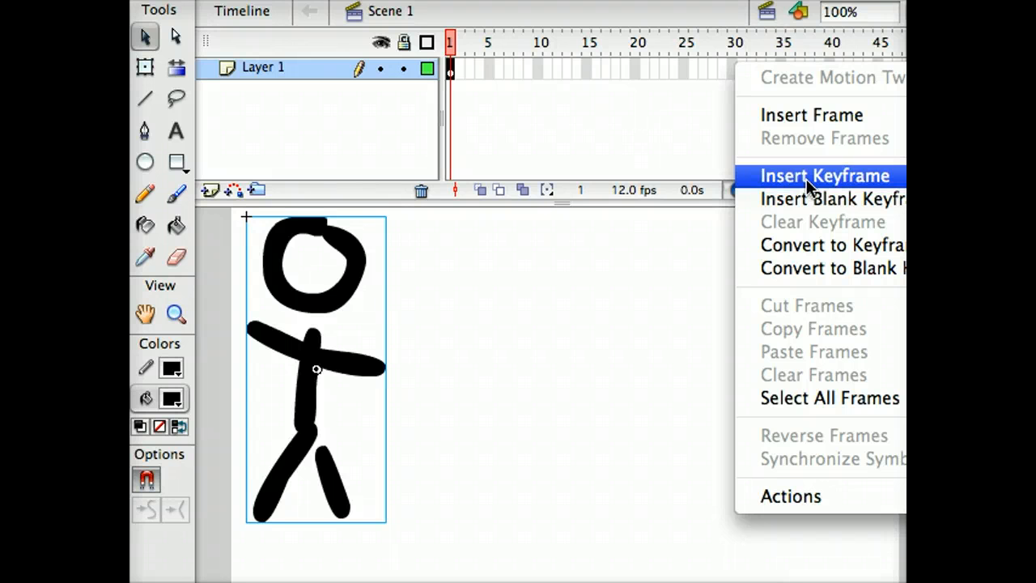
pyautogui.click(824, 175)
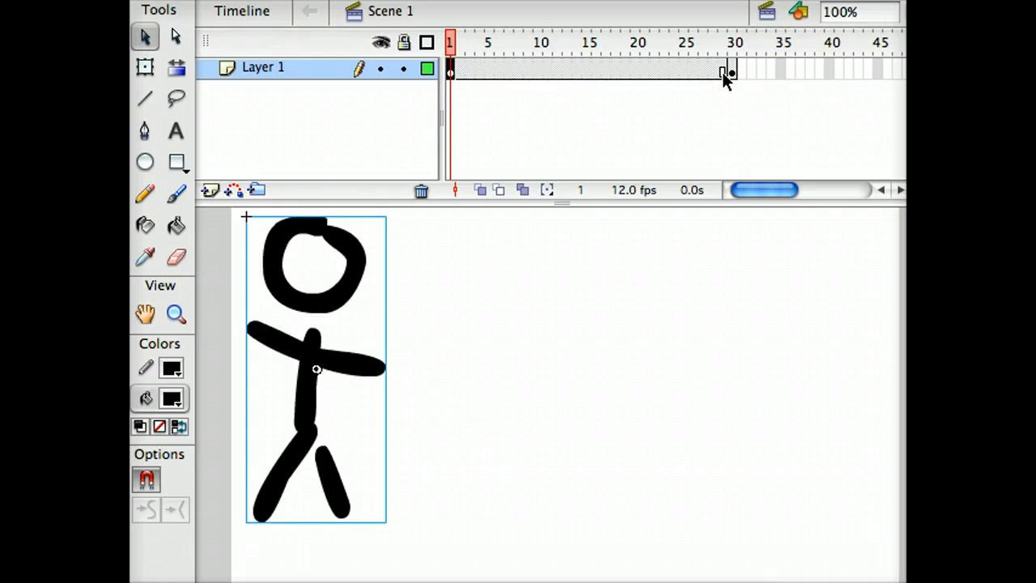
pyautogui.click(733, 42)
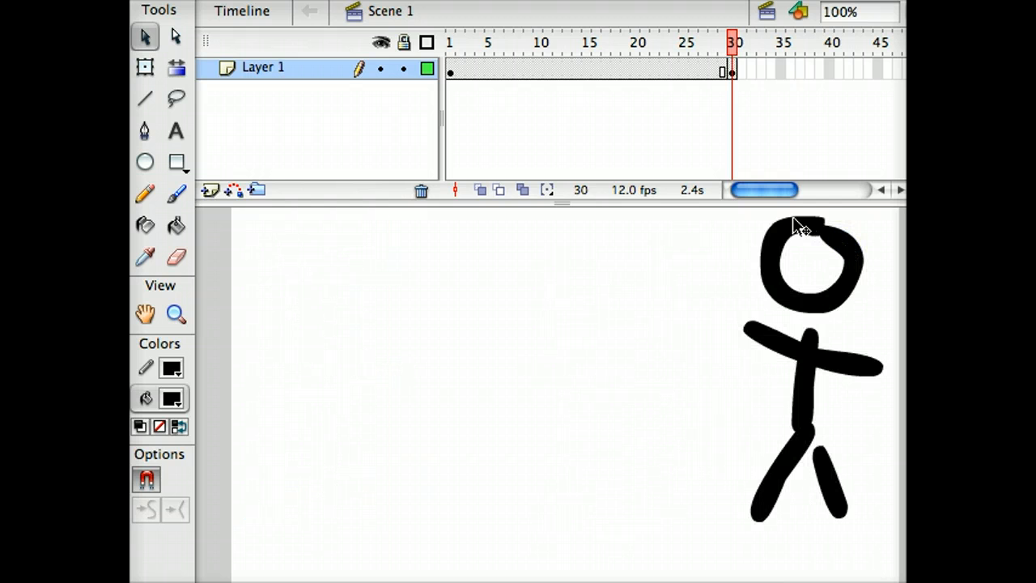
# Compare the stick figure's position at frames 1, 30 and an in-between frame.
pyautogui.click(450, 42)
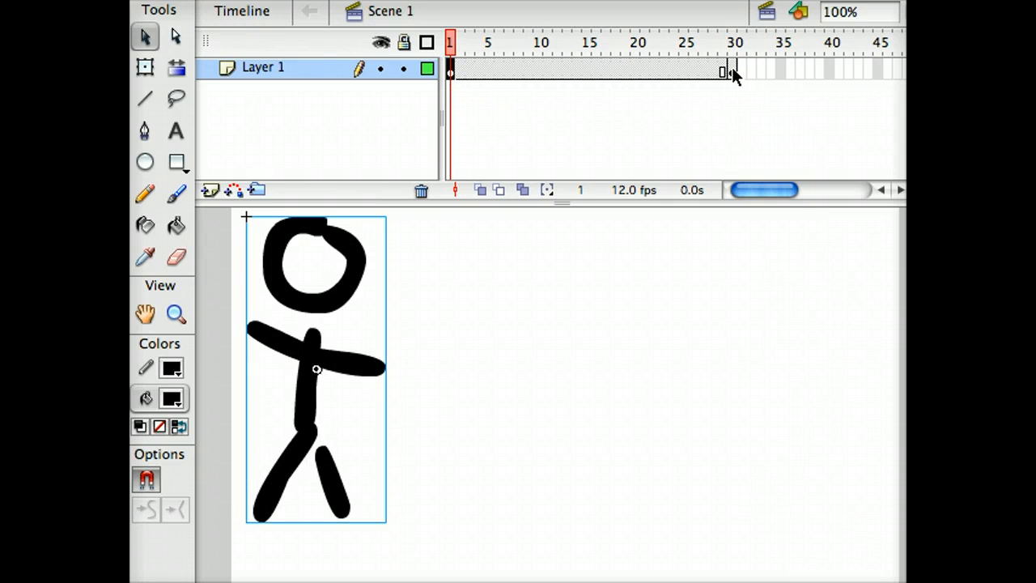
pyautogui.click(734, 42)
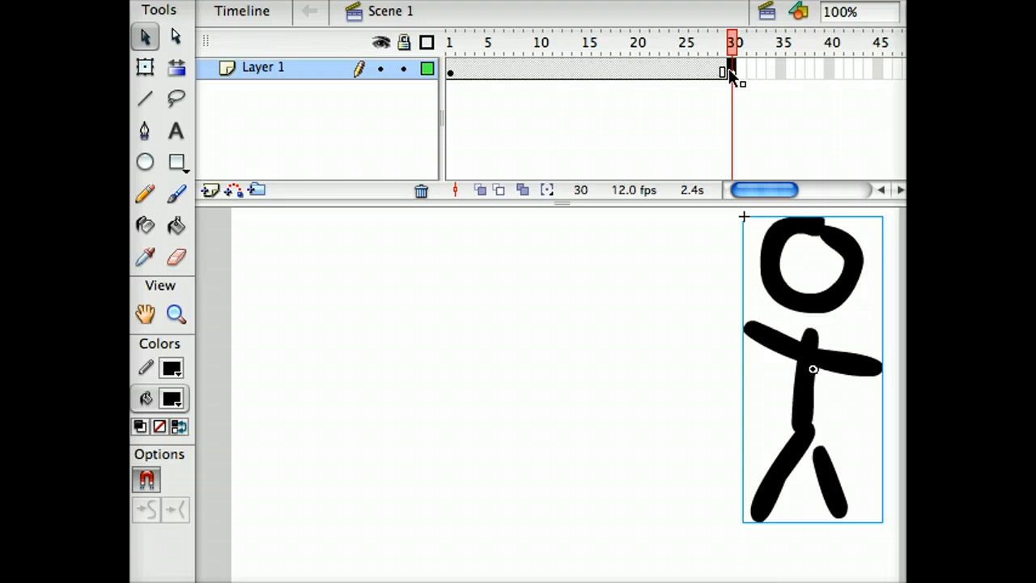
pyautogui.moveTo(786, 227)
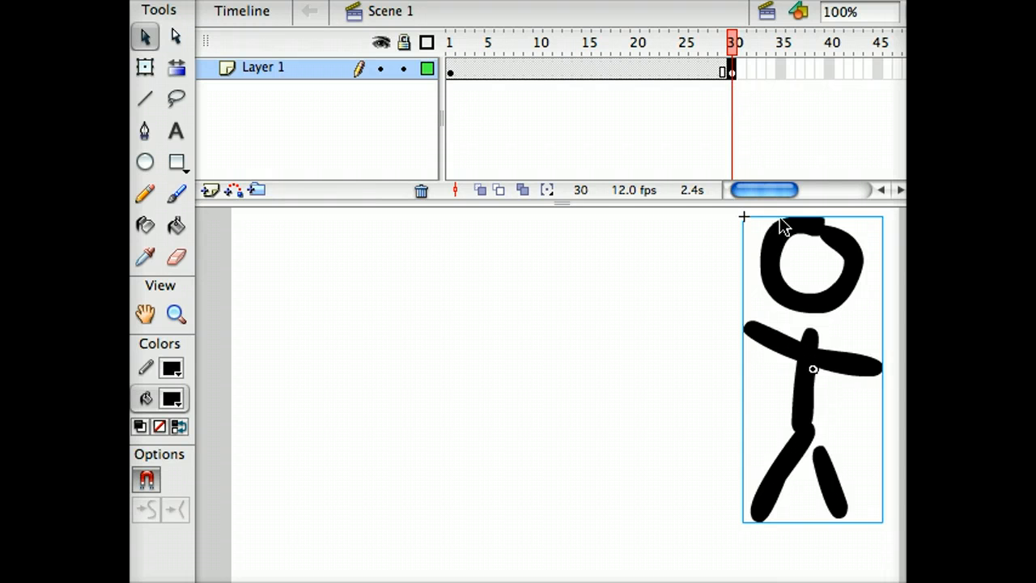
pyautogui.moveTo(560, 78)
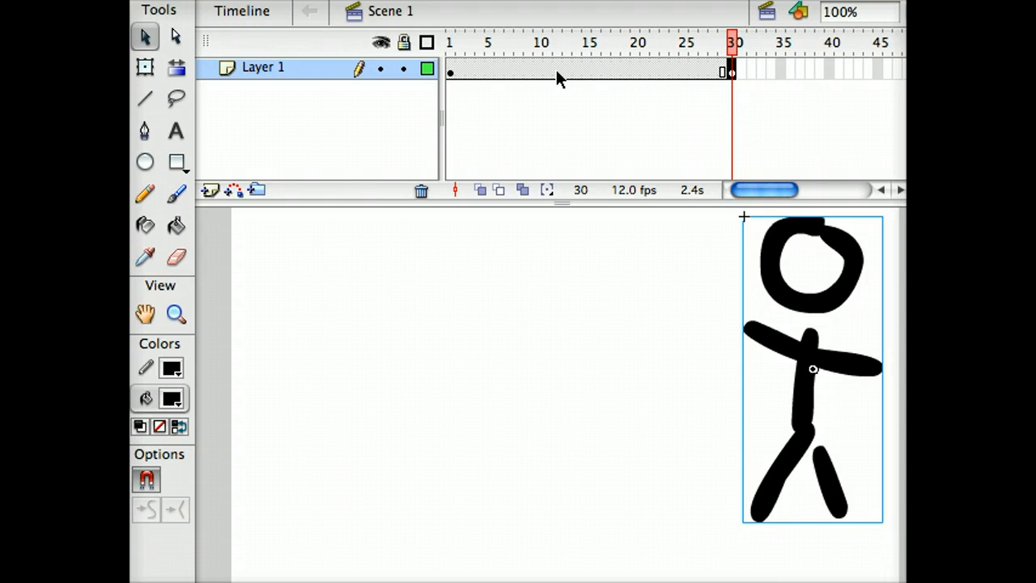
pyautogui.click(539, 42)
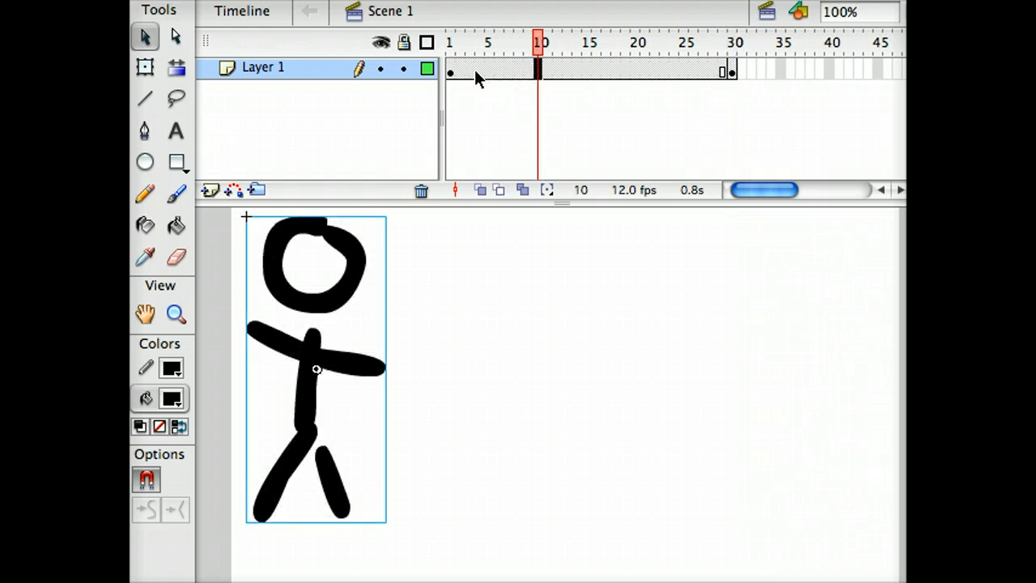
pyautogui.moveTo(540, 87)
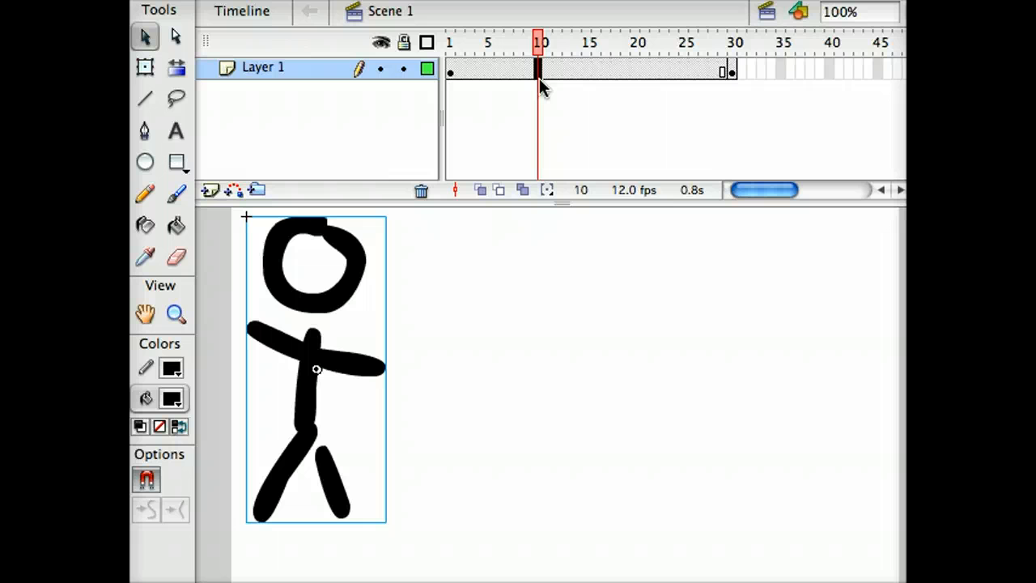
pyautogui.moveTo(498, 87)
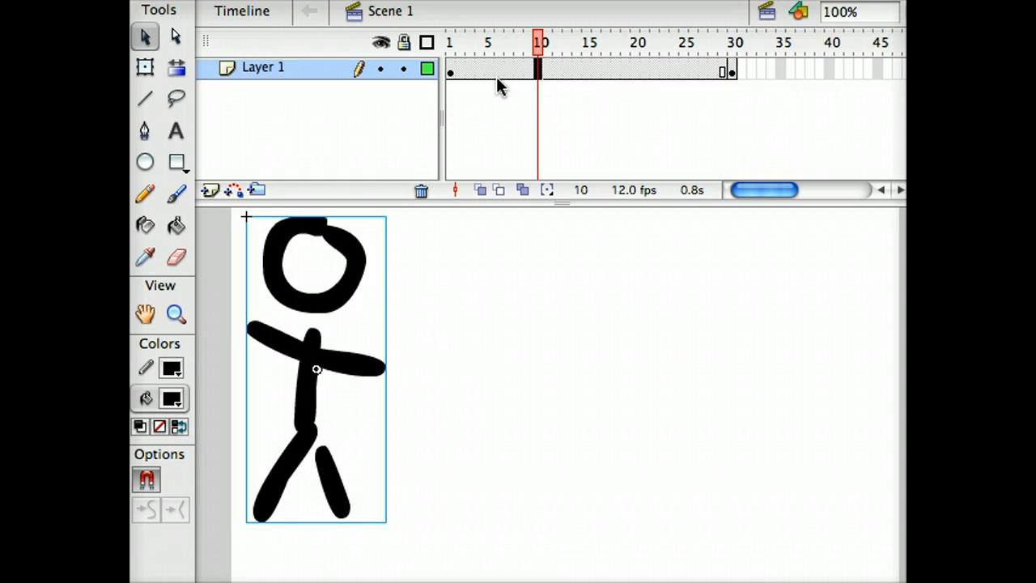
pyautogui.moveTo(563, 74)
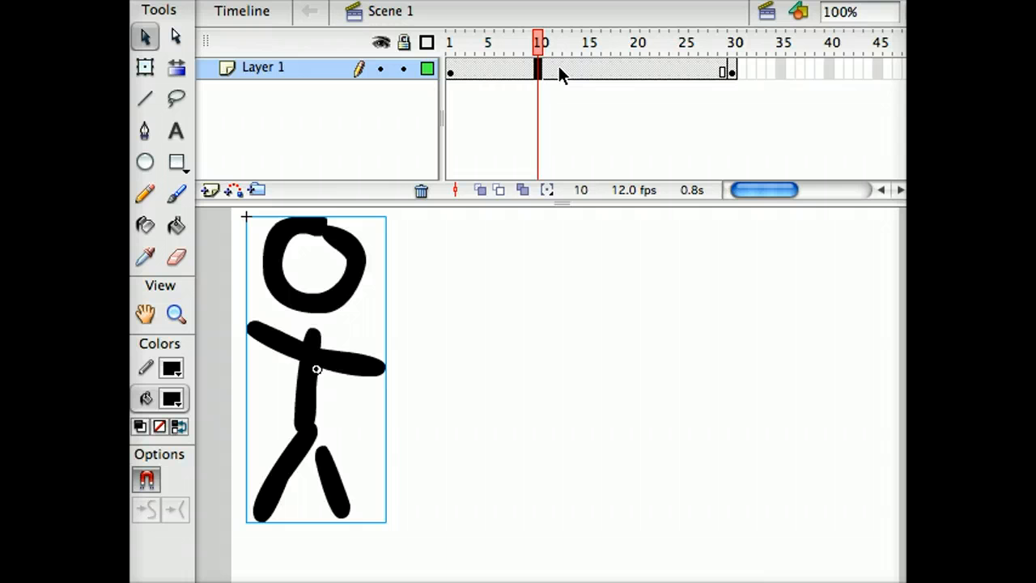
pyautogui.click(451, 42)
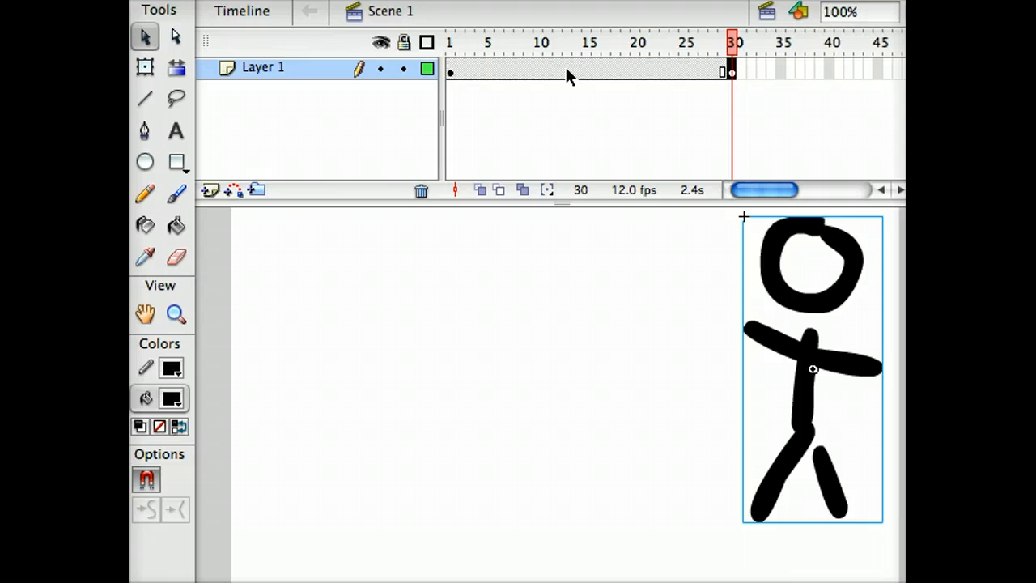
# Create a motion tween across frames 1–30 and check an in-between frame.
pyautogui.rightClick(566, 73)
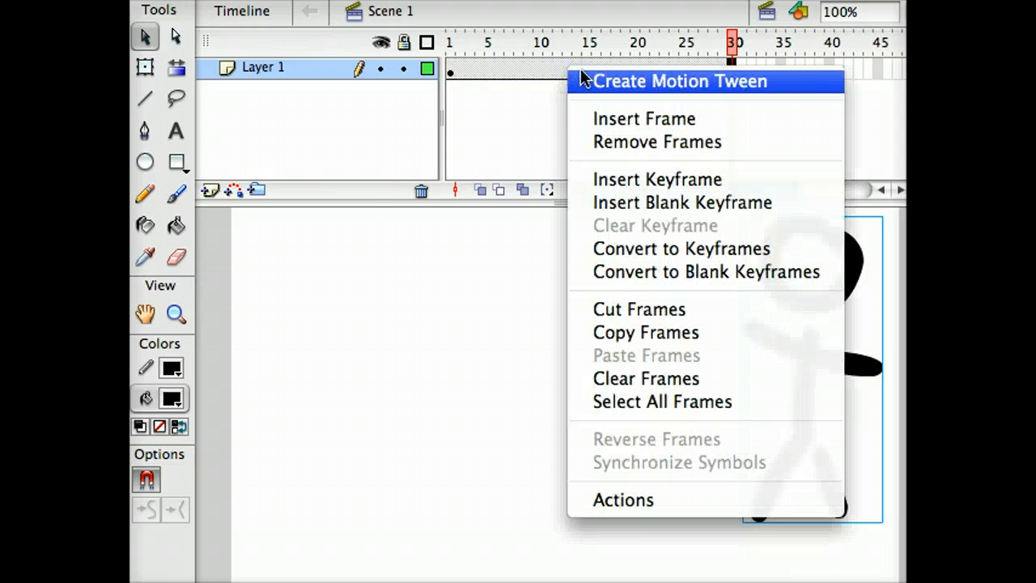
pyautogui.moveTo(657, 87)
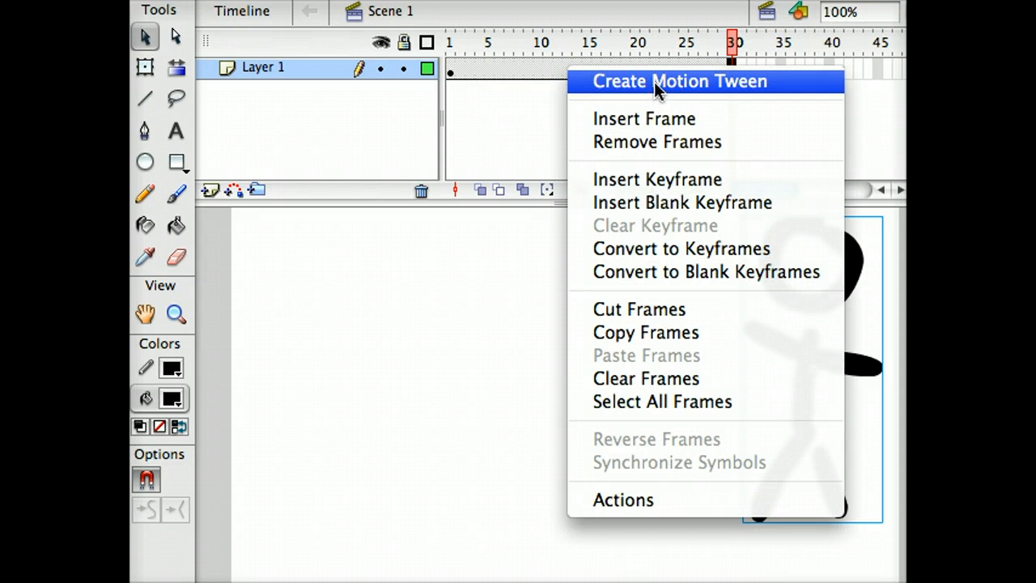
pyautogui.click(680, 81)
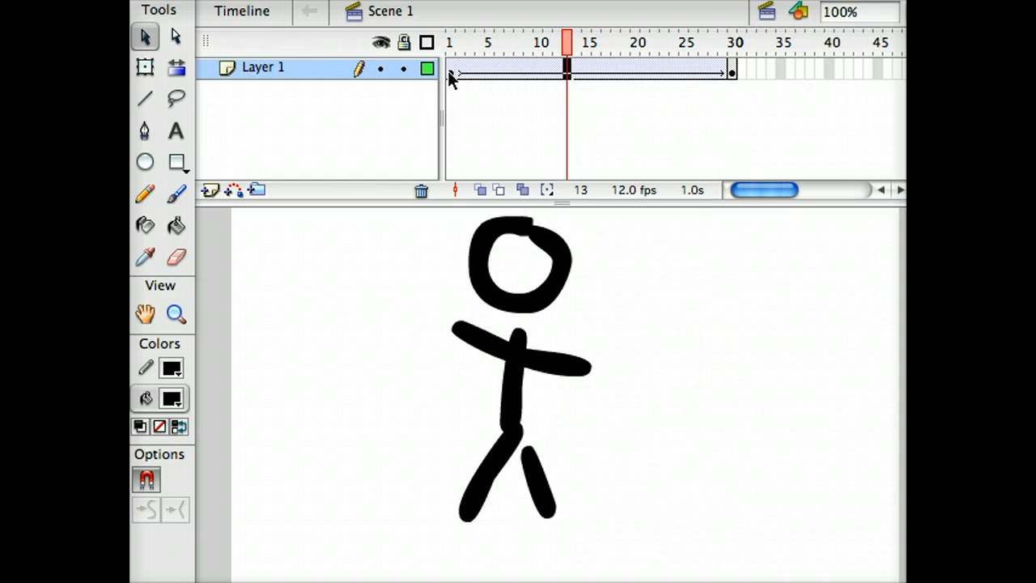
pyautogui.click(538, 42)
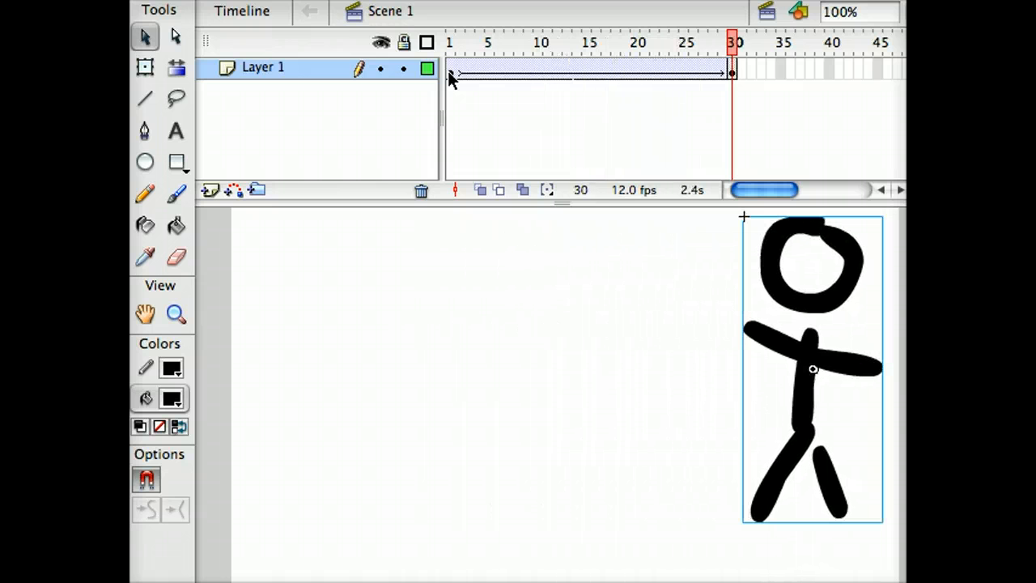
pyautogui.moveTo(668, 74)
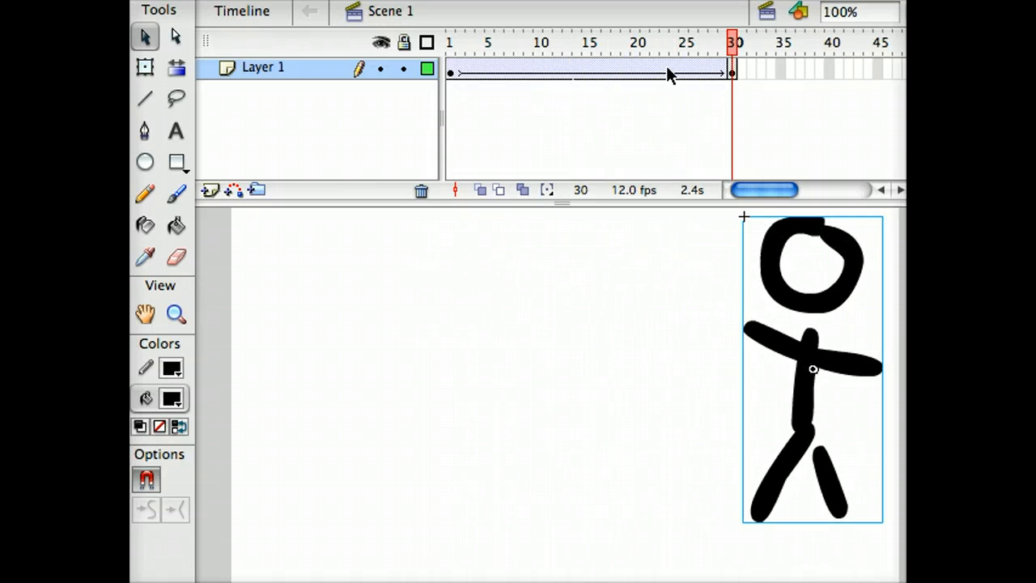